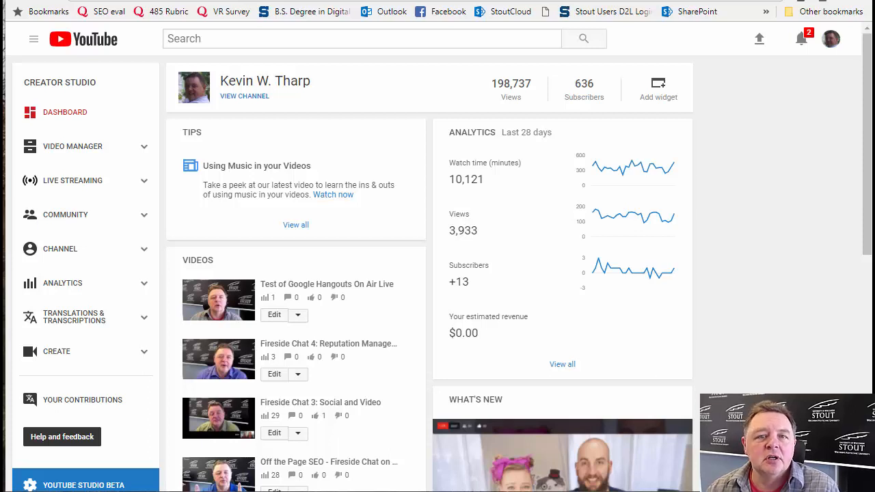
pyautogui.moveTo(611, 417)
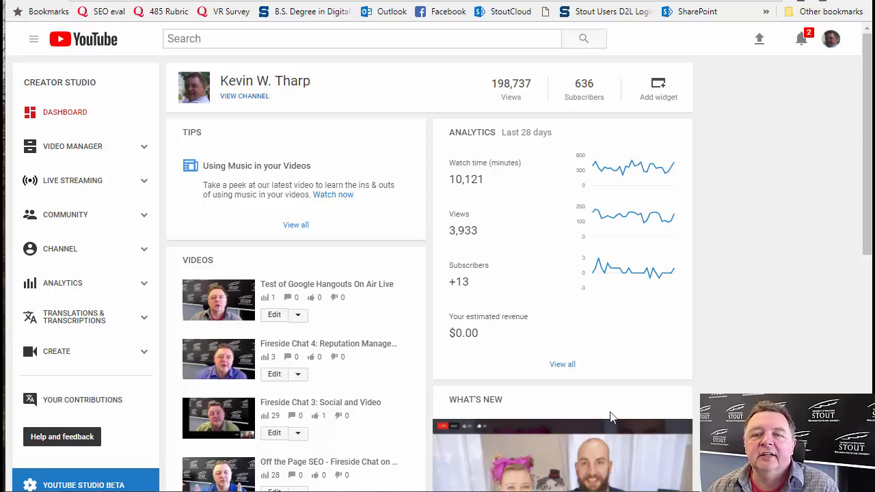
pyautogui.moveTo(828, 54)
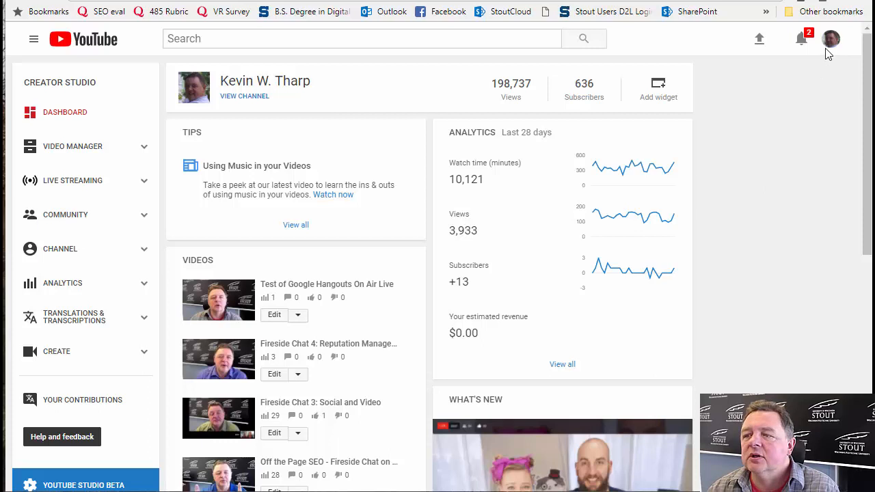
# Return to the Creator Studio dashboard and open the Live Streaming Events list
pyautogui.click(830, 39)
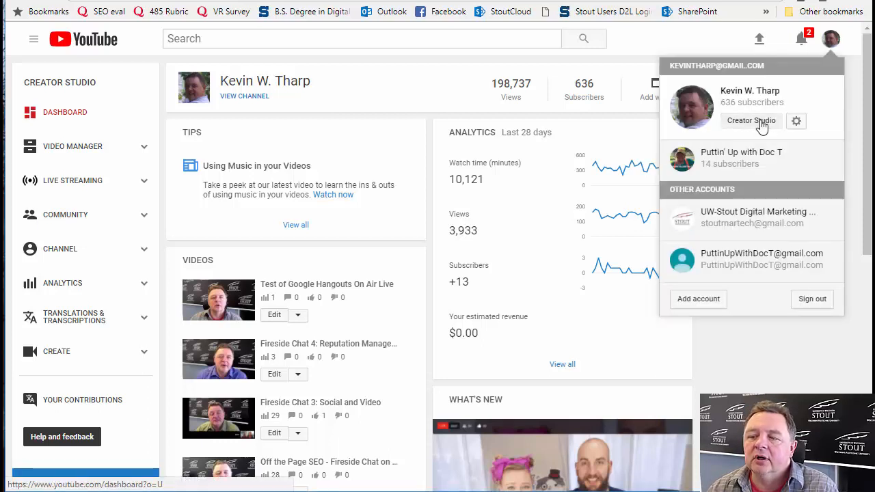
pyautogui.click(478, 201)
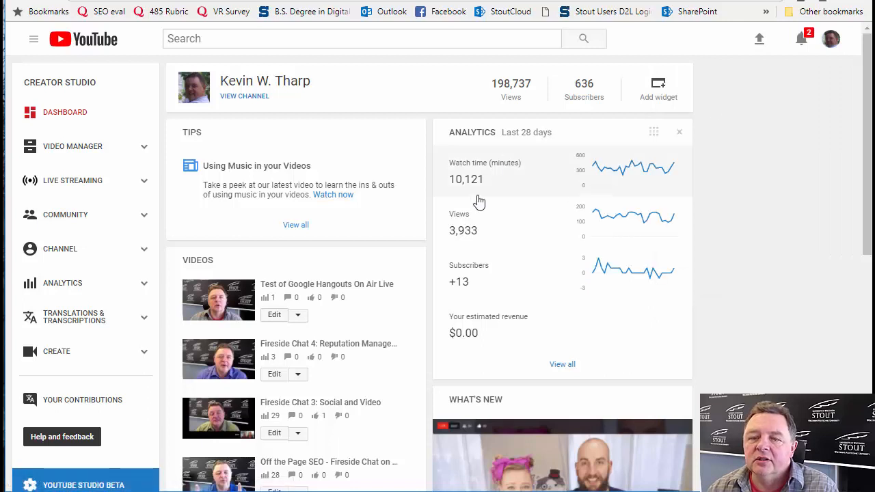
pyautogui.moveTo(598, 291)
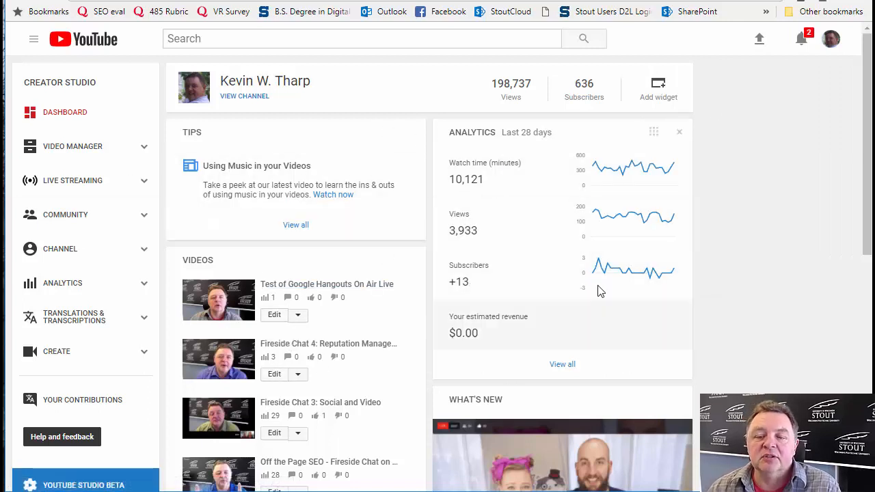
pyautogui.moveTo(771, 178)
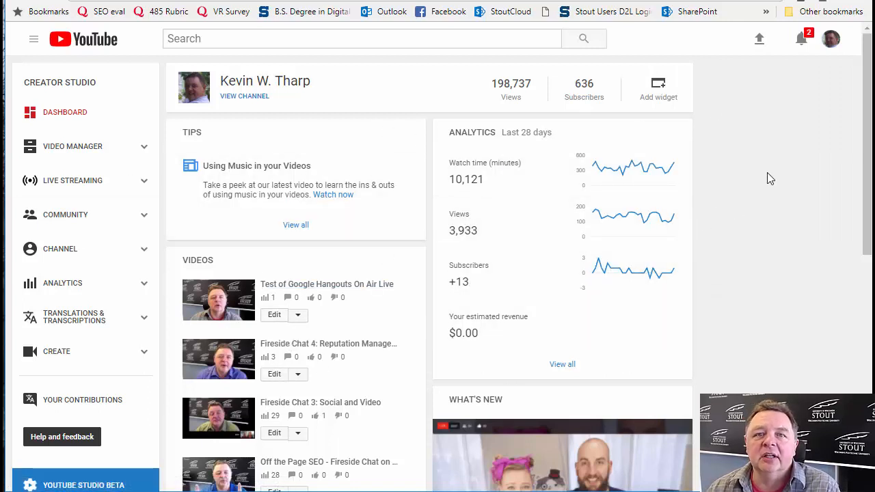
pyautogui.moveTo(781, 146)
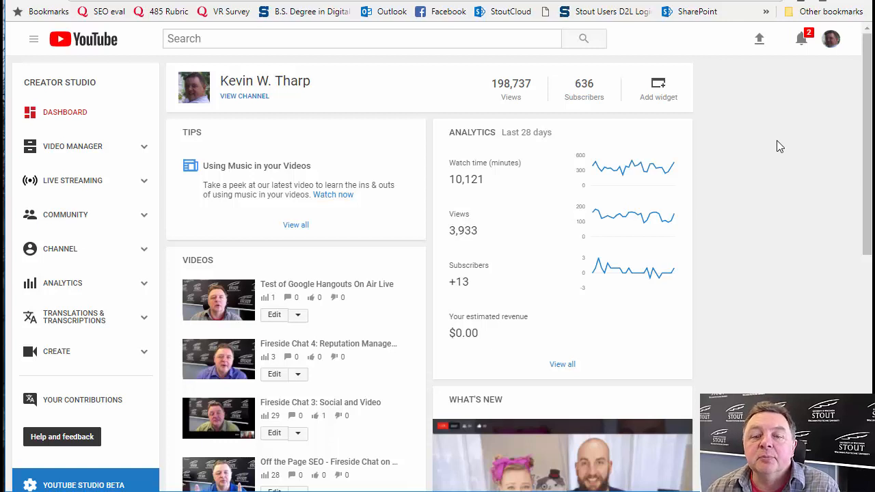
pyautogui.moveTo(749, 149)
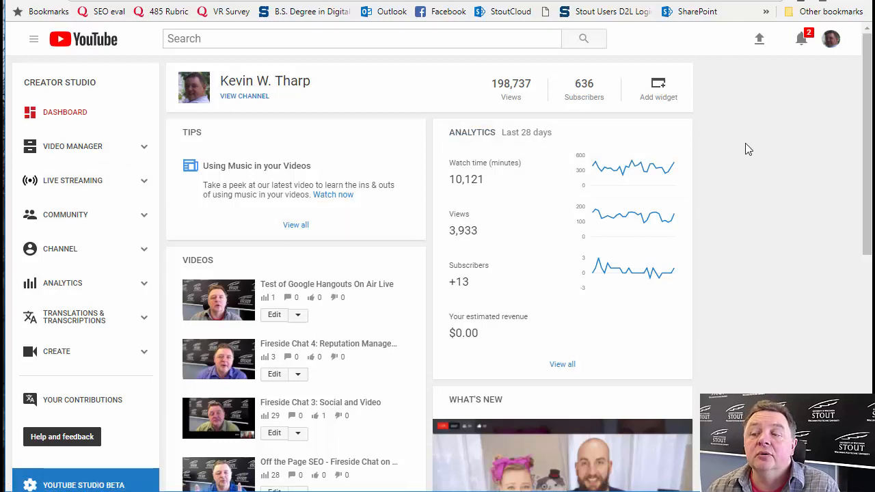
pyautogui.moveTo(782, 150)
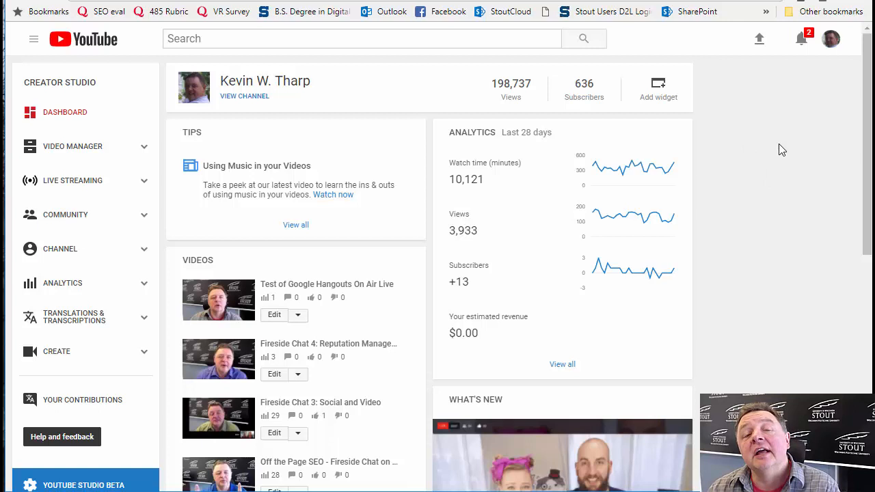
pyautogui.moveTo(768, 133)
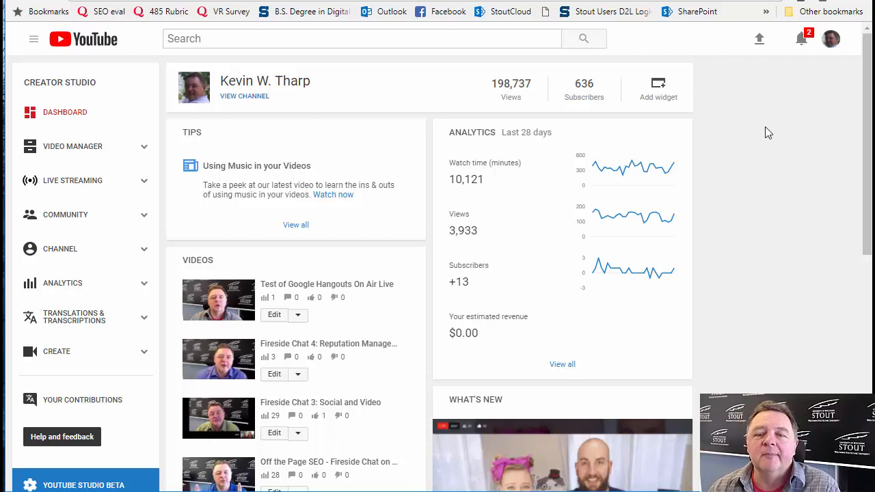
pyautogui.moveTo(144, 186)
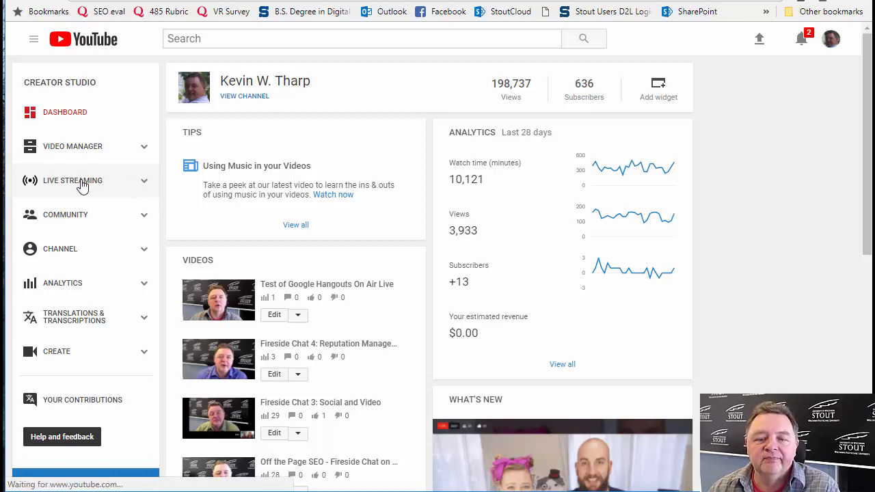
pyautogui.click(72, 180)
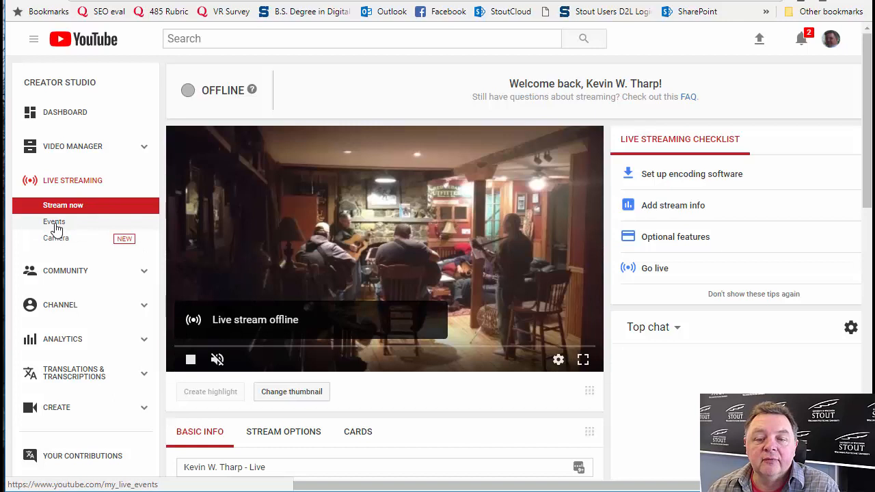
pyautogui.click(54, 221)
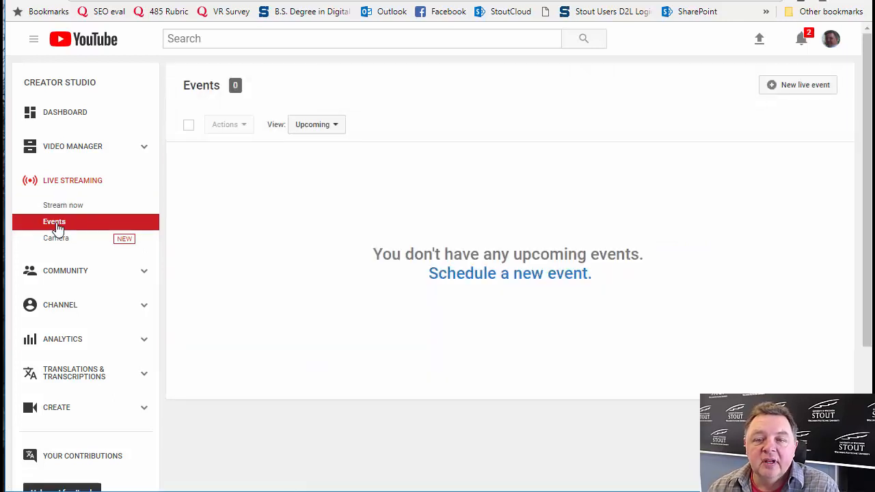
pyautogui.moveTo(345, 220)
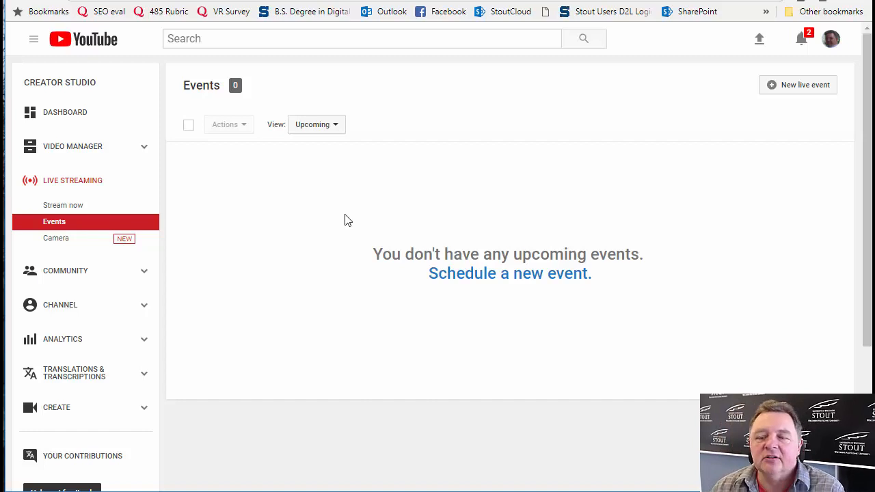
pyautogui.moveTo(232, 213)
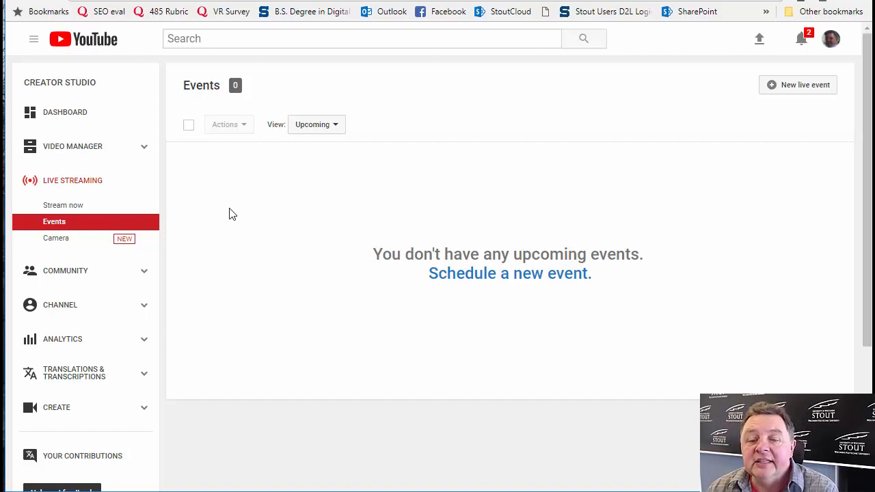
pyautogui.moveTo(811, 105)
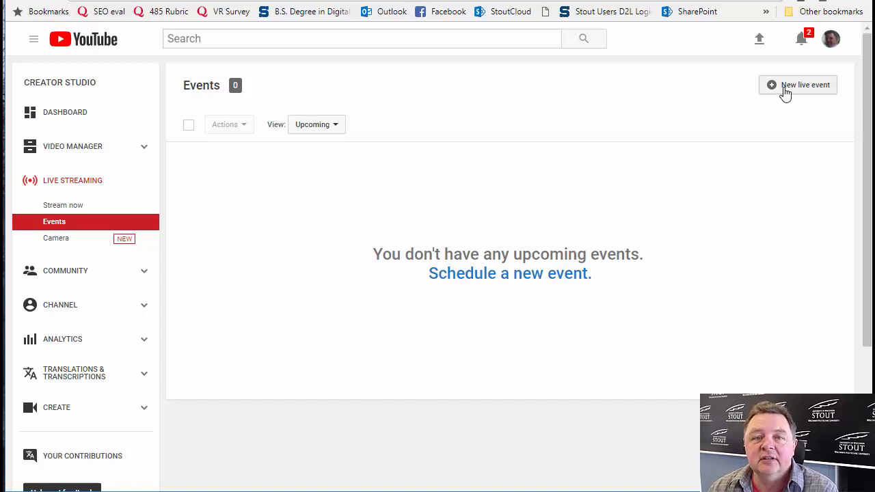
# Create a quick Hangouts On Air event titled 'Demonstration'
pyautogui.click(798, 84)
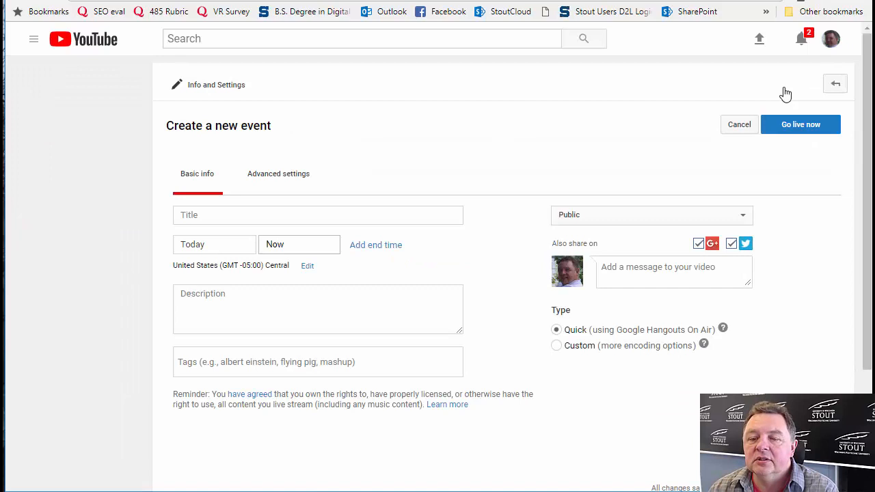
pyautogui.moveTo(362, 265)
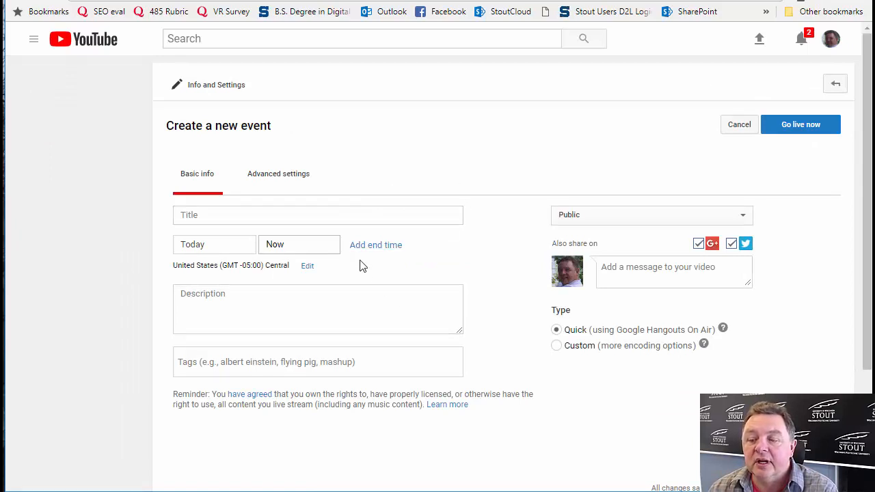
pyautogui.moveTo(574, 344)
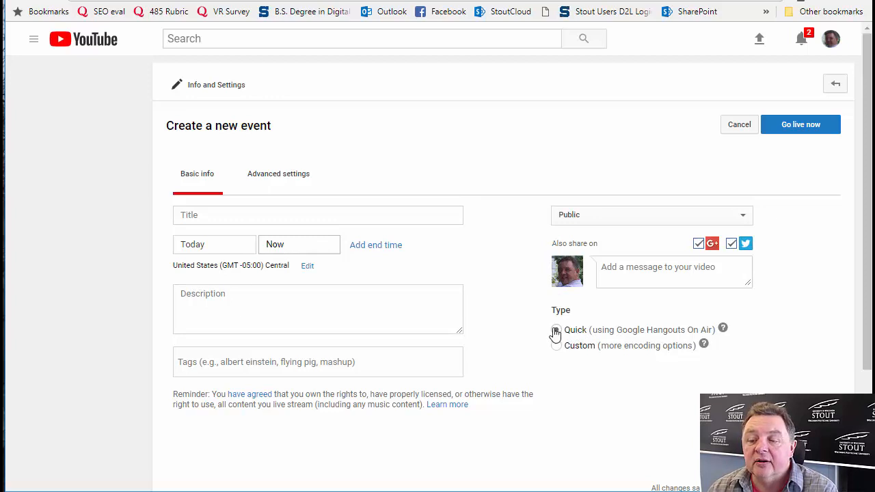
pyautogui.click(556, 329)
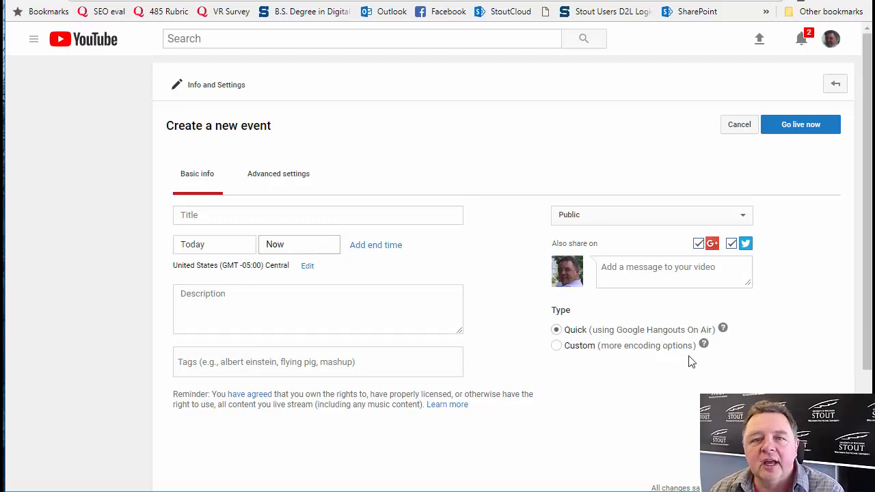
pyautogui.moveTo(482, 169)
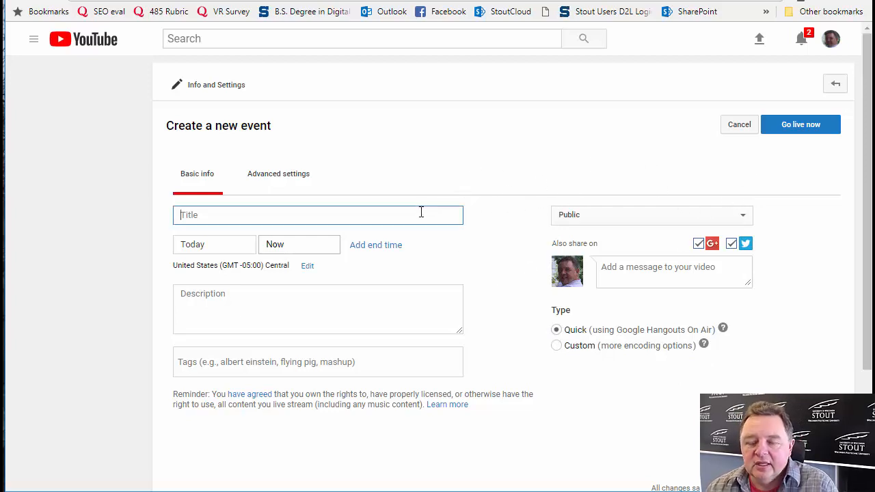
pyautogui.write('Ferm')
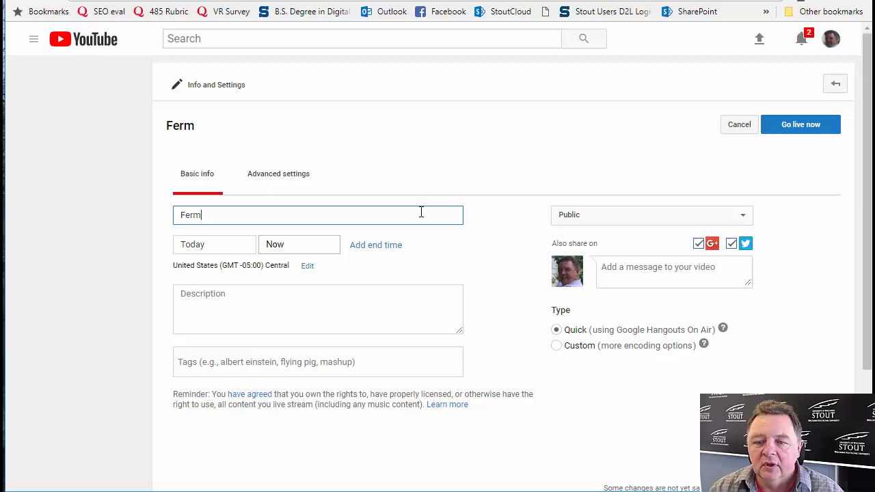
pyautogui.write('Demonstra')
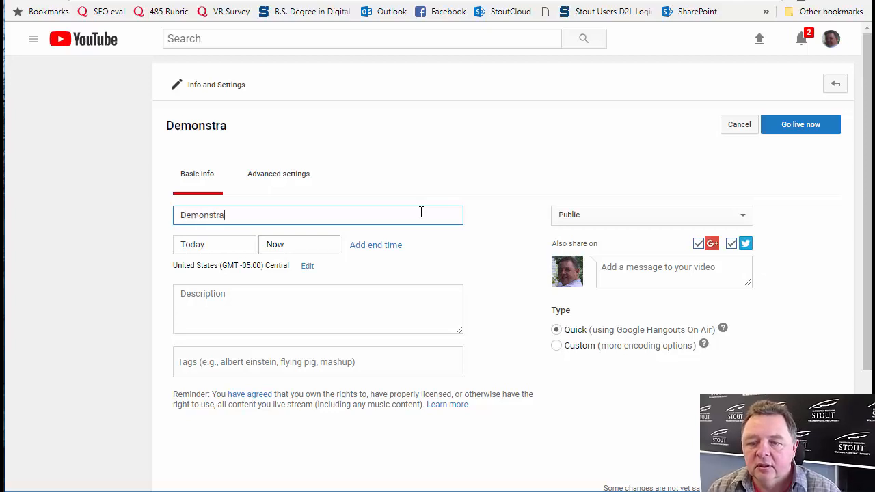
pyautogui.write('tion')
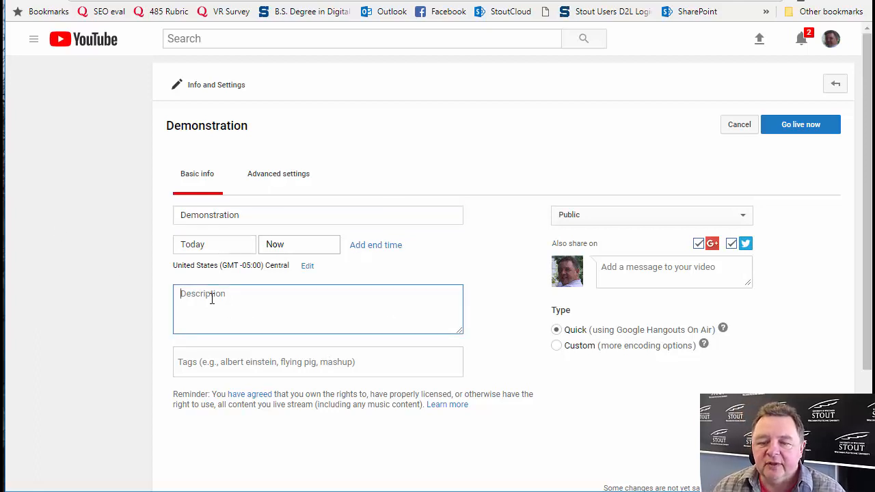
# Enter the description 'A demonstration of streaming live.'
pyautogui.write('A')
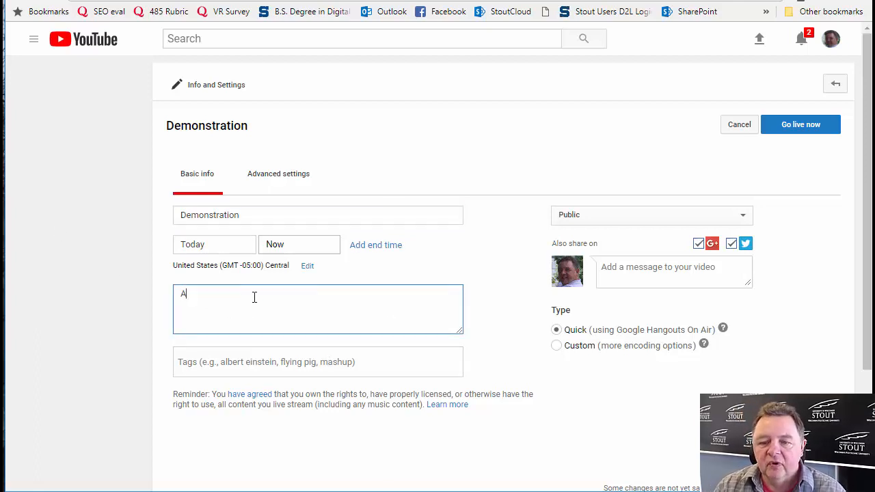
pyautogui.write('demonst')
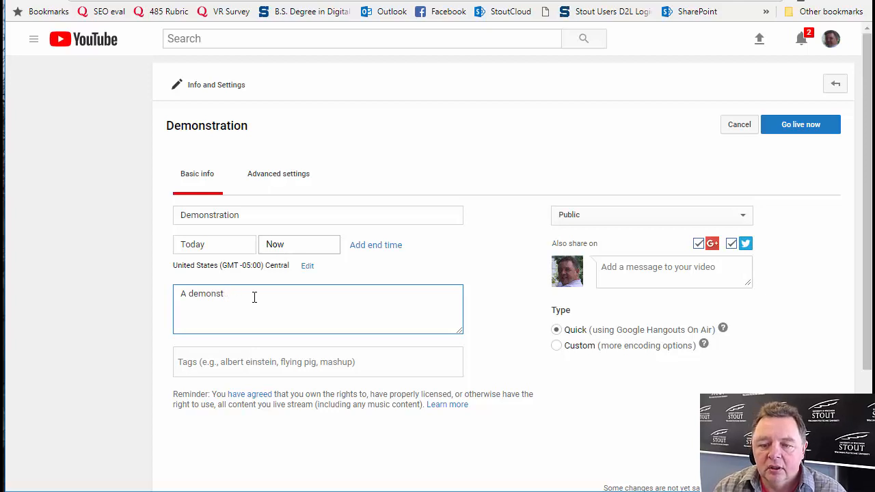
pyautogui.write('ration of')
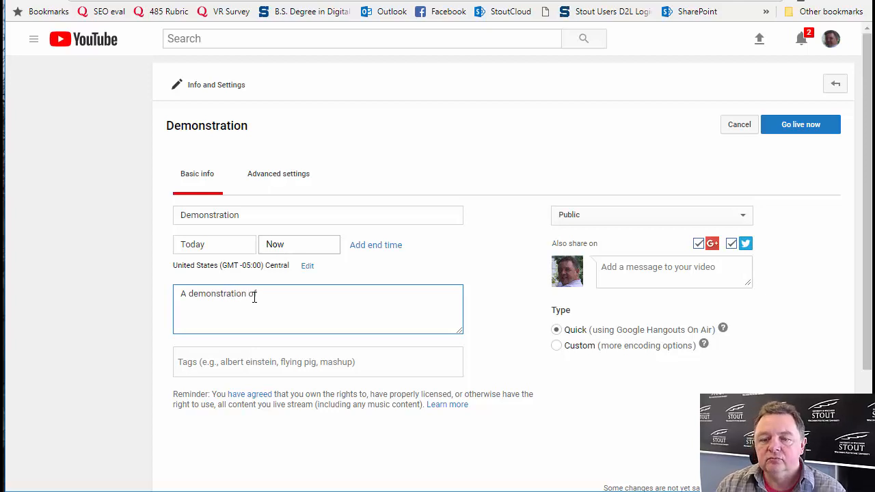
pyautogui.write('streamin')
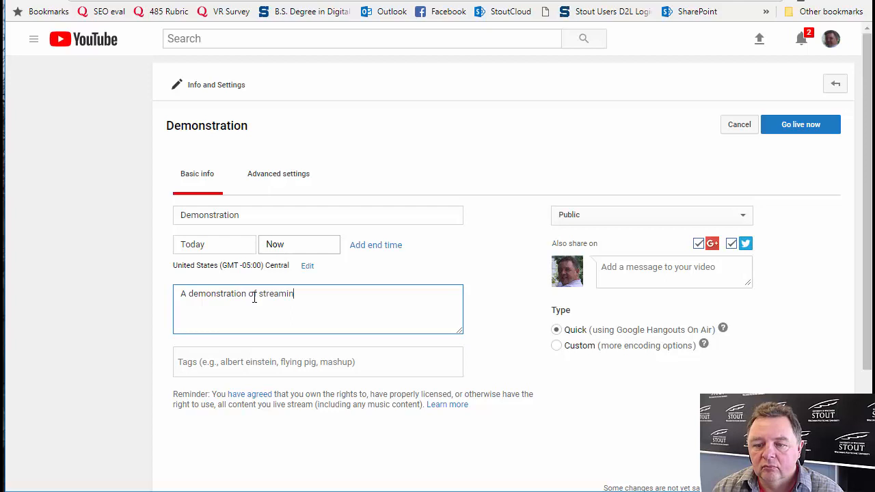
pyautogui.write('g live.')
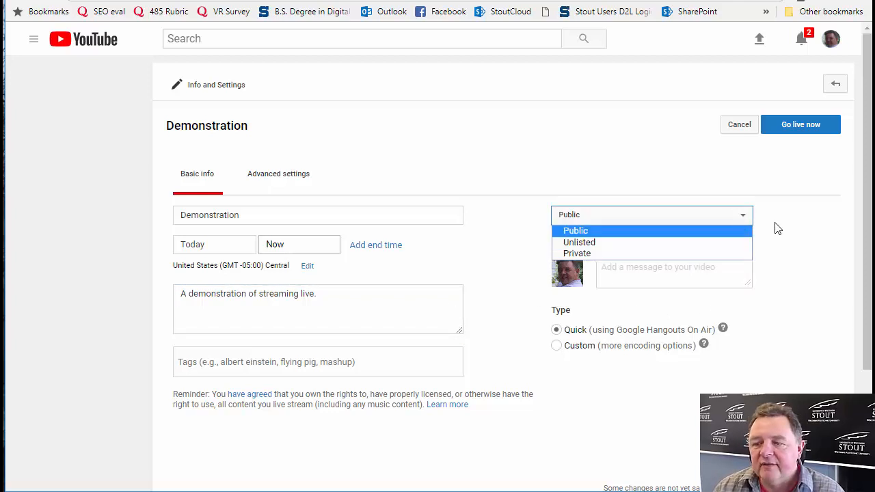
# Disable social network sharing, add tags 'demo' and 'education', and choose Go live now
pyautogui.click(576, 231)
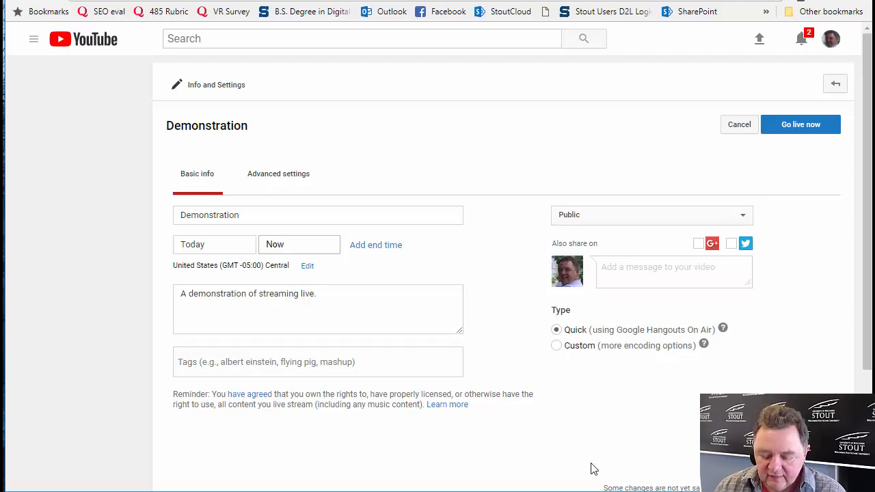
pyautogui.write('d')
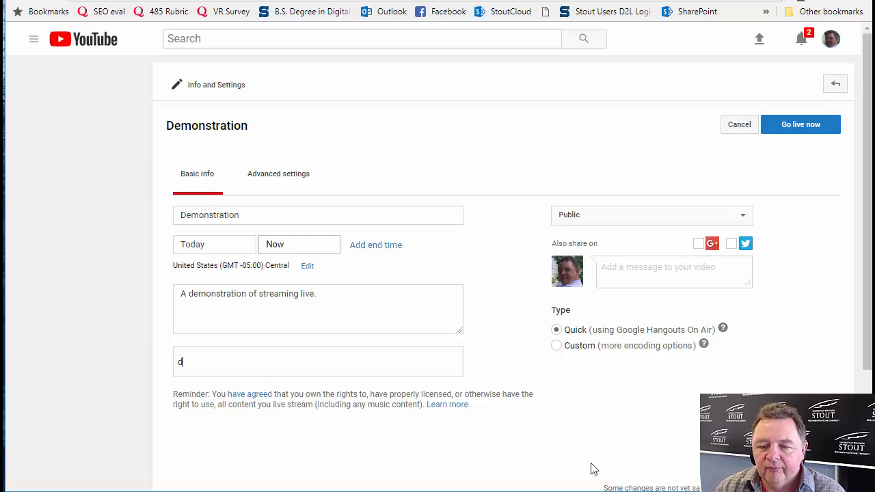
pyautogui.write('emo')
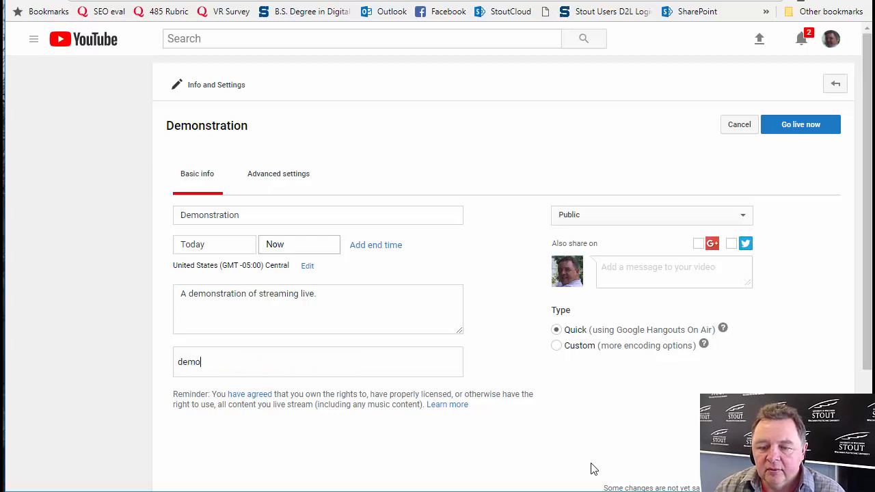
pyautogui.write('education')
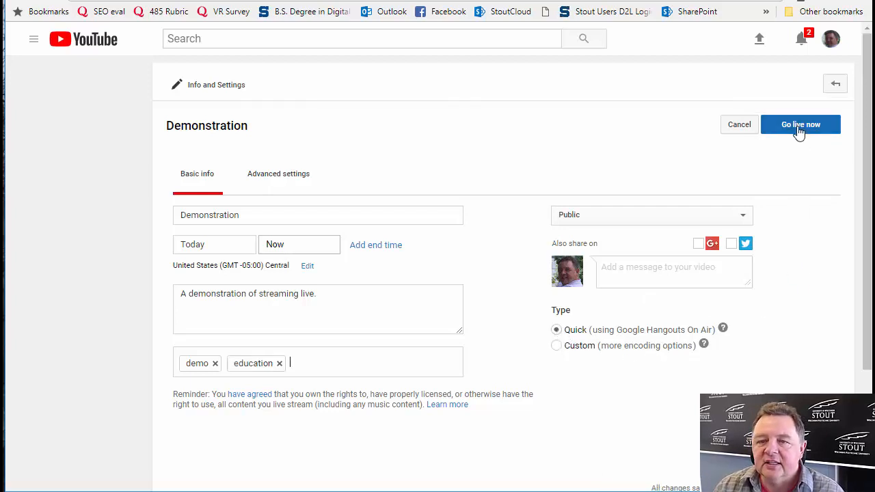
pyautogui.click(800, 124)
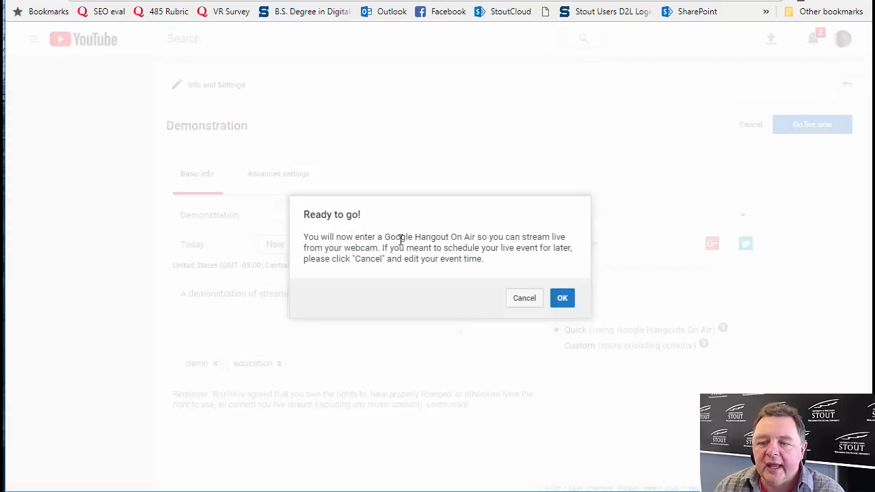
pyautogui.doubleClick(426, 237)
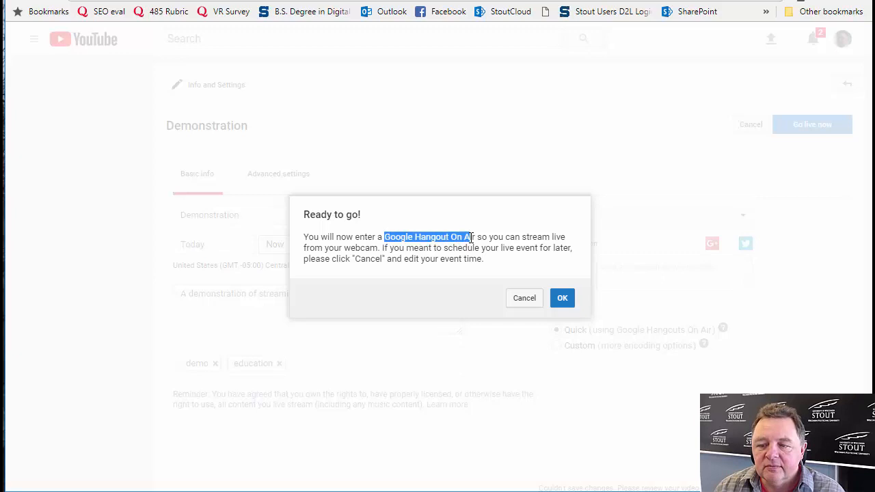
pyautogui.moveTo(547, 297)
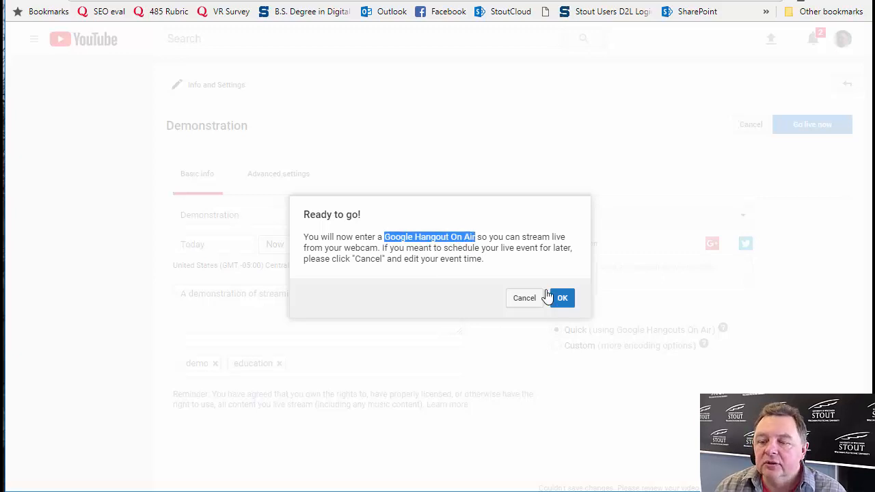
pyautogui.moveTo(561, 298)
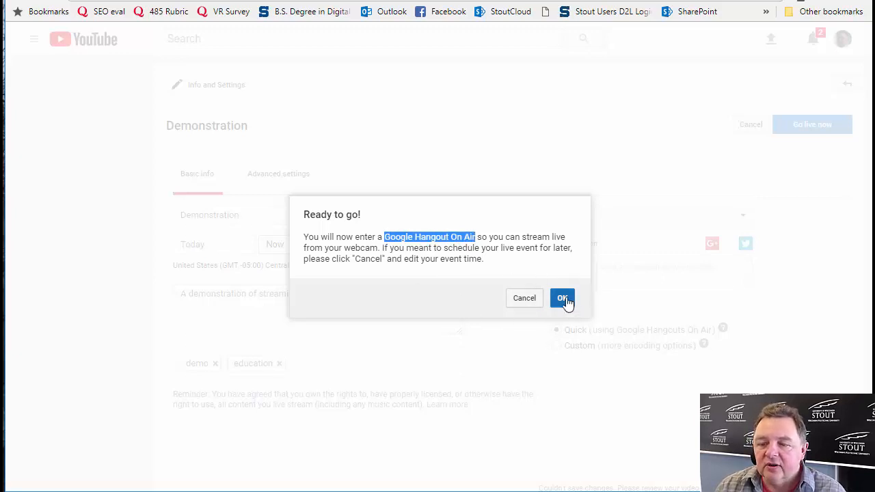
# Enter the hangout and screenshare the Document3 - Word application window
pyautogui.click(561, 298)
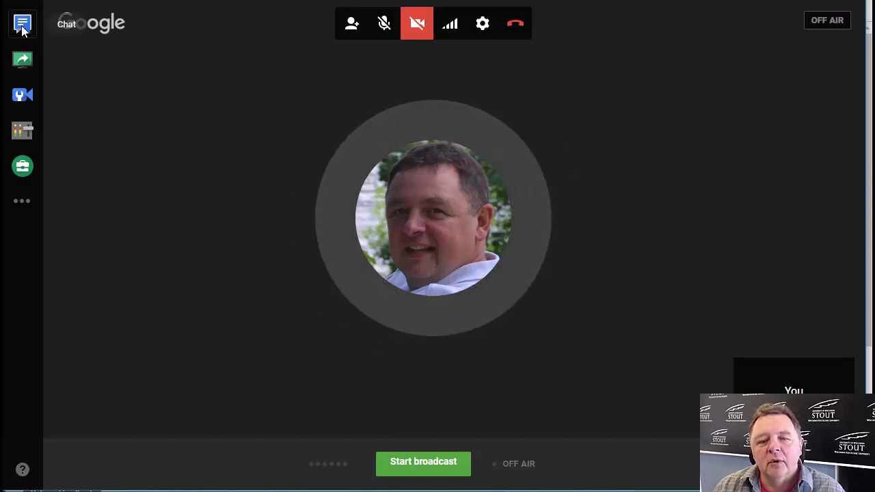
pyautogui.moveTo(21, 60)
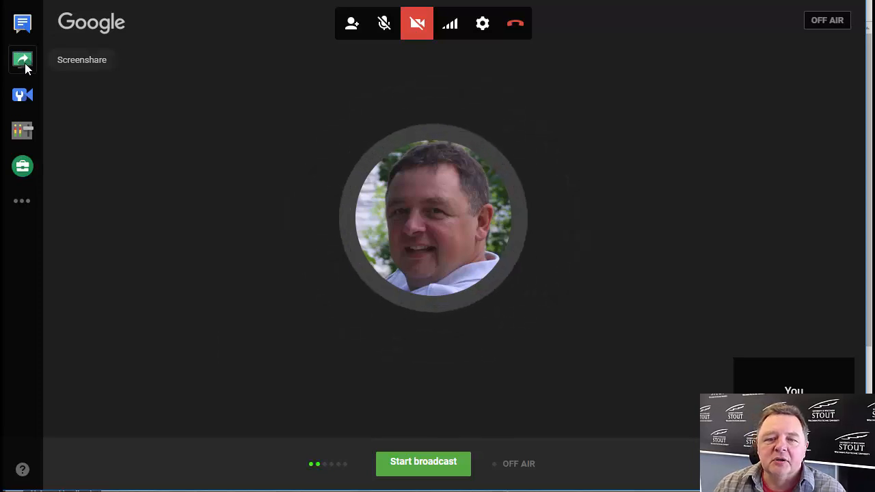
pyautogui.click(22, 59)
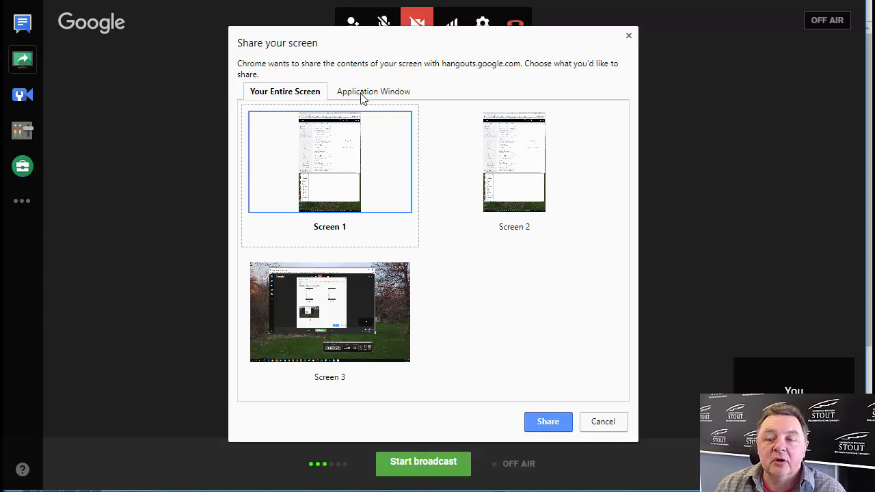
pyautogui.click(373, 91)
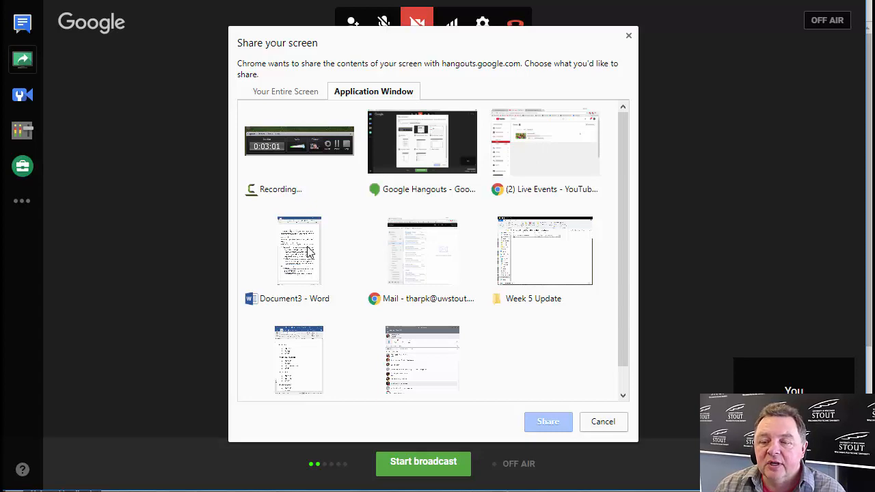
pyautogui.click(299, 251)
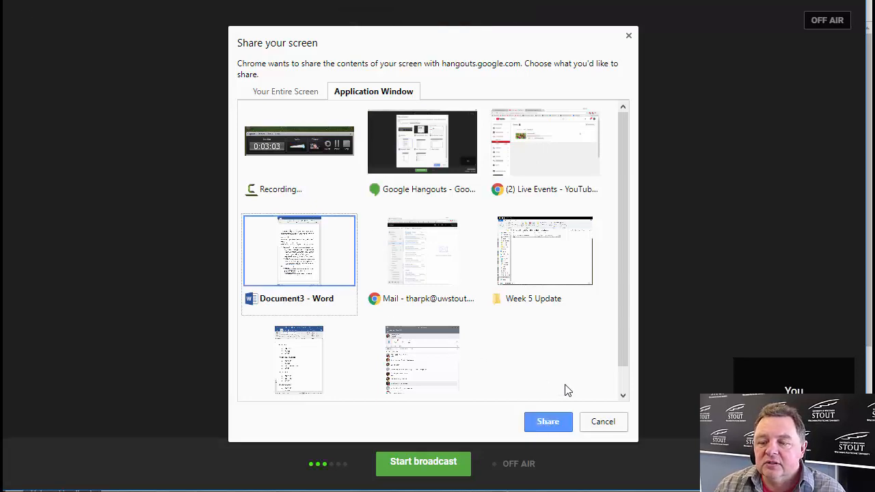
pyautogui.click(547, 421)
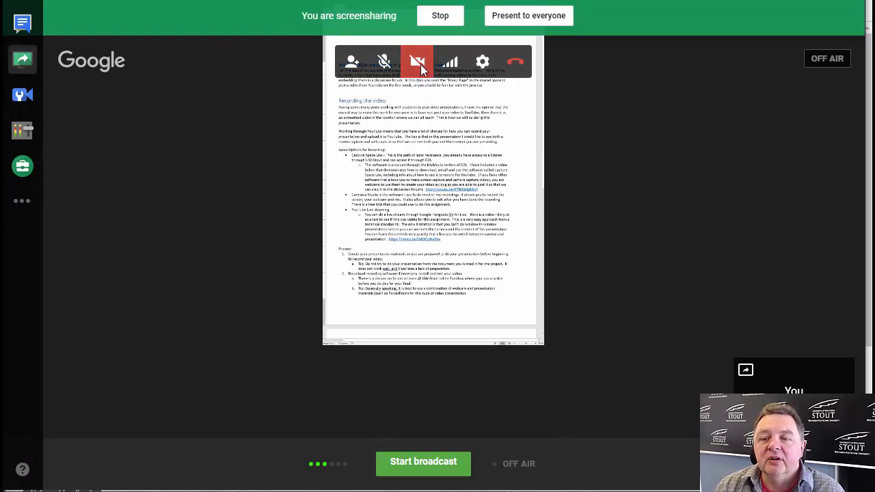
pyautogui.moveTo(383, 61)
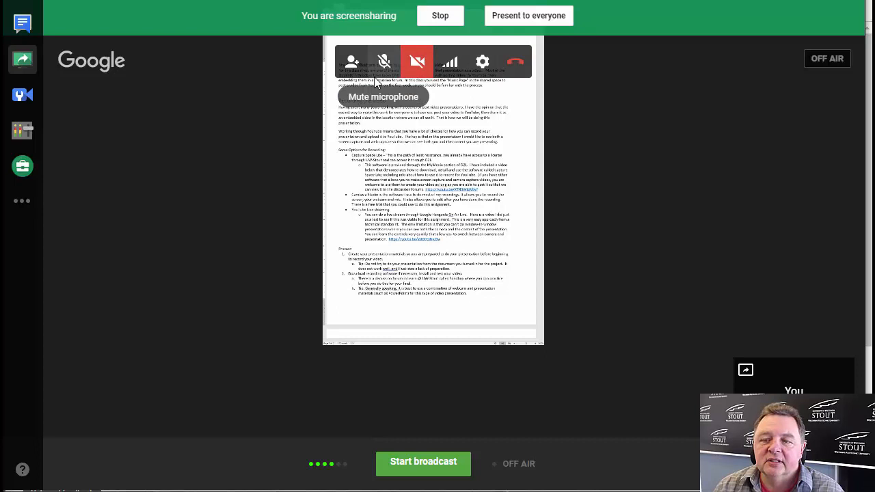
pyautogui.moveTo(456, 38)
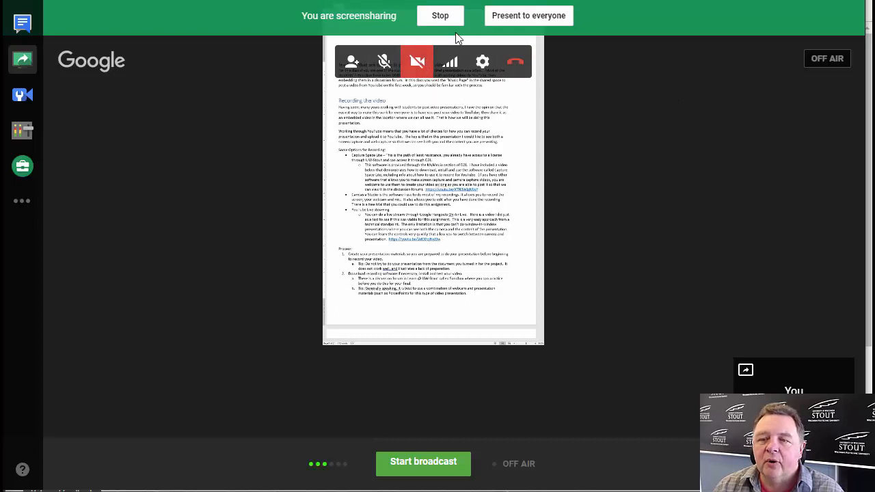
pyautogui.moveTo(360, 123)
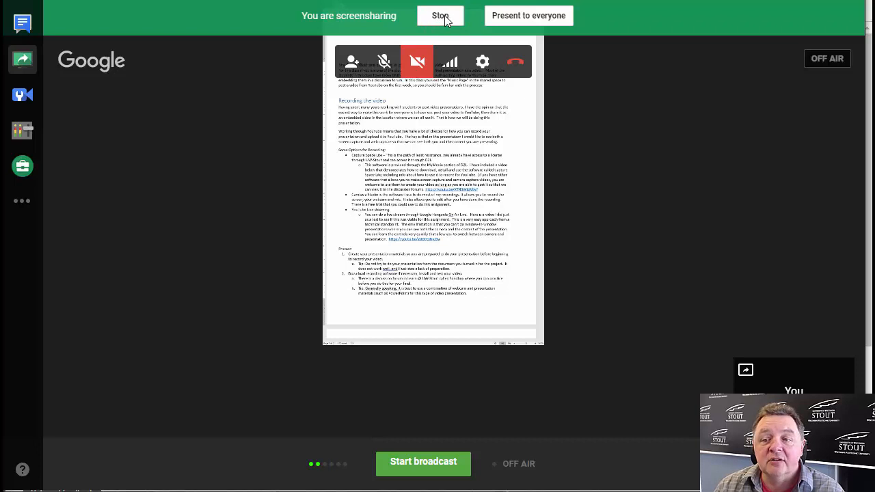
# Stop the share, briefly reshare the Document3 - Word window, then stop again
pyautogui.click(441, 15)
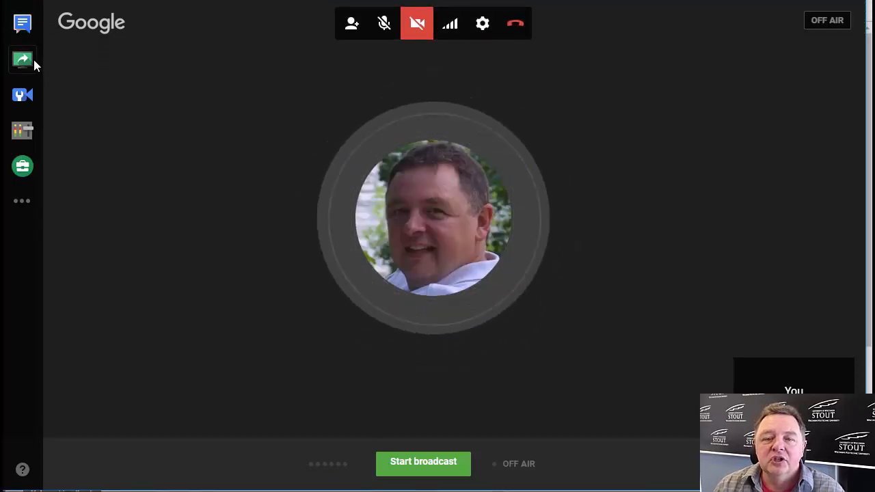
pyautogui.click(22, 59)
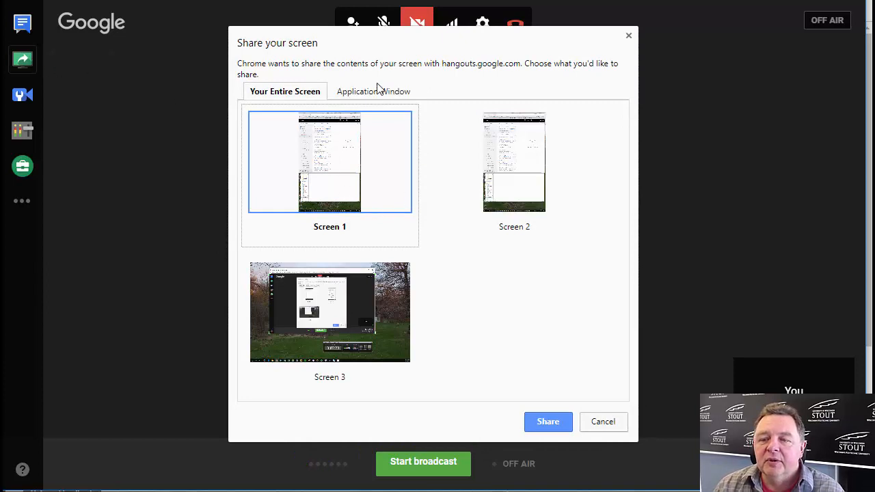
pyautogui.click(373, 91)
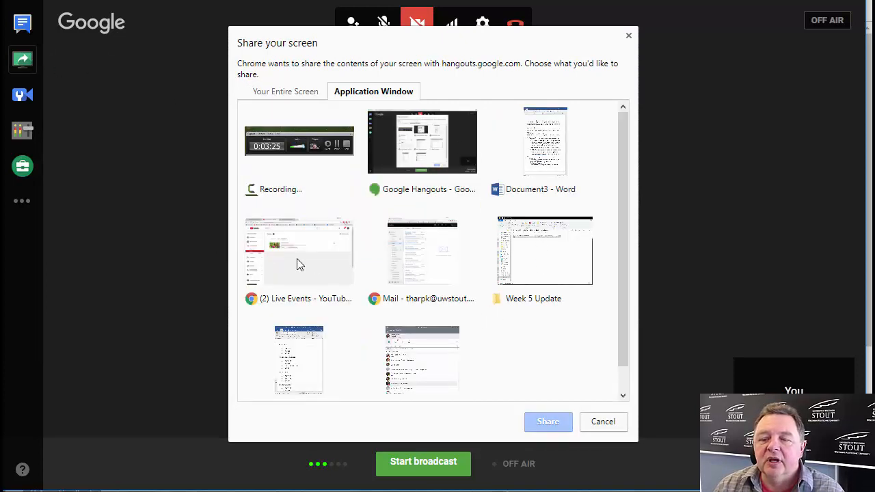
pyautogui.click(544, 141)
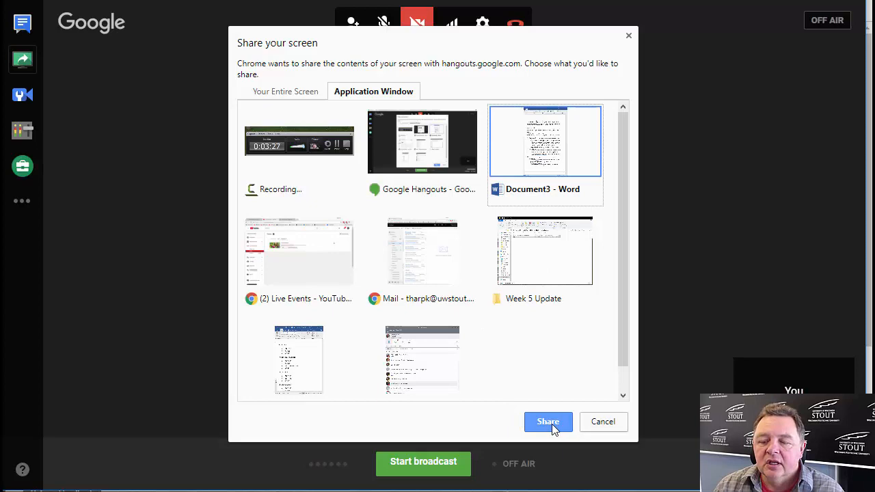
pyautogui.click(548, 421)
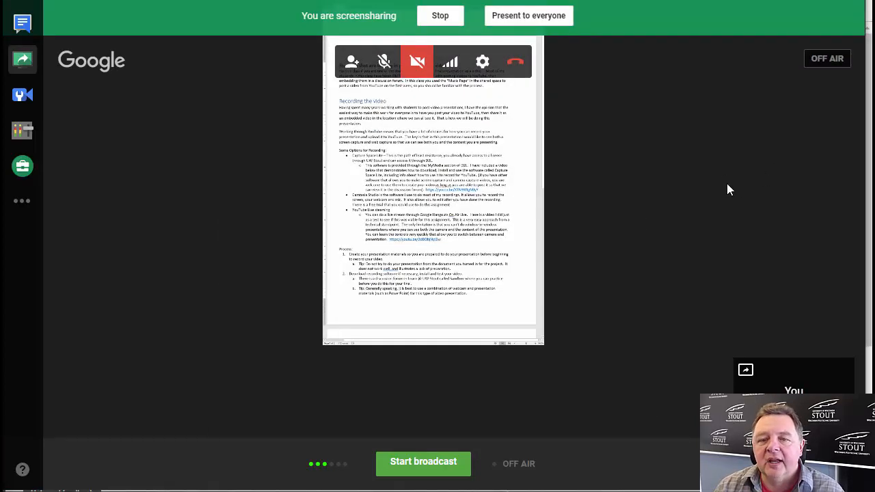
pyautogui.moveTo(728, 181)
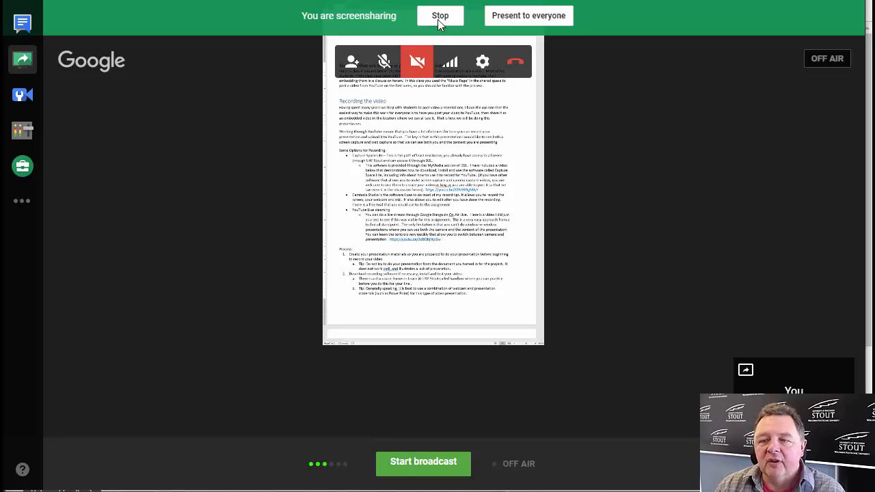
pyautogui.moveTo(670, 271)
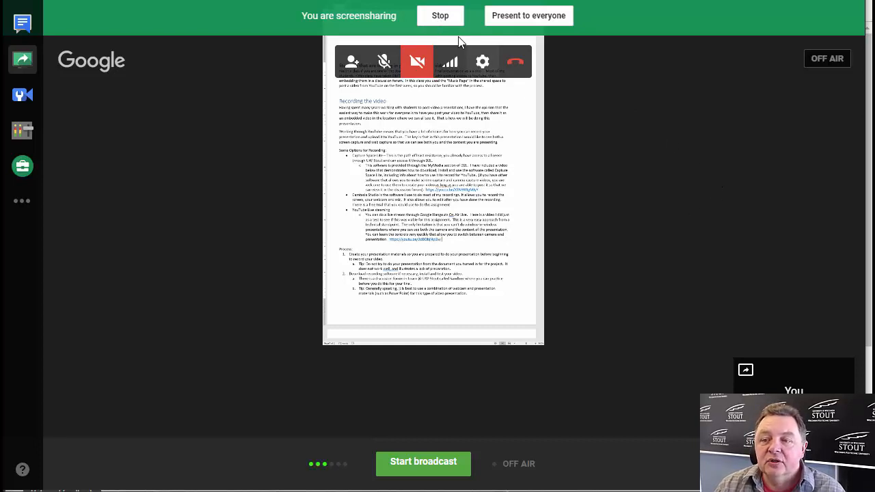
pyautogui.click(439, 15)
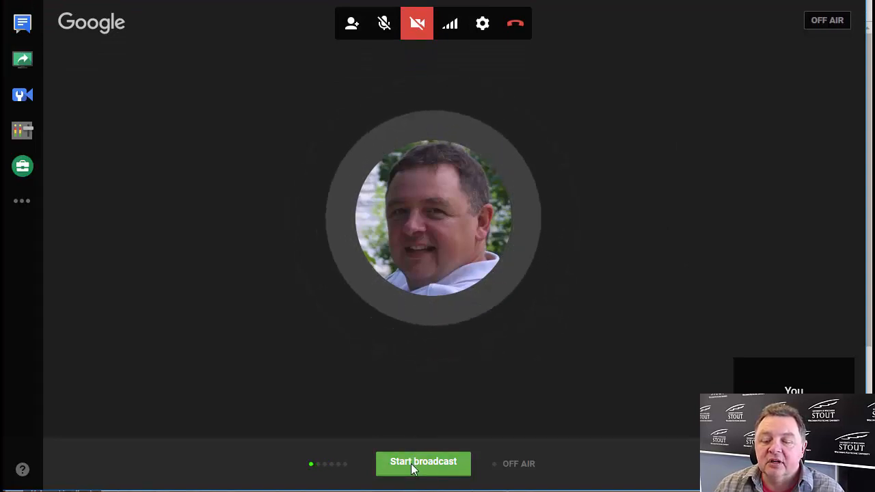
# Start the broadcast and confirm going live on YouTube
pyautogui.click(423, 464)
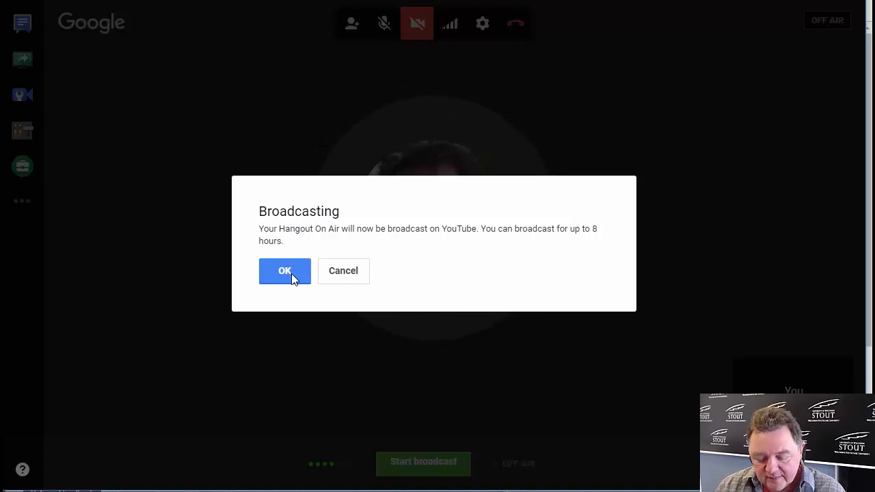
pyautogui.click(284, 271)
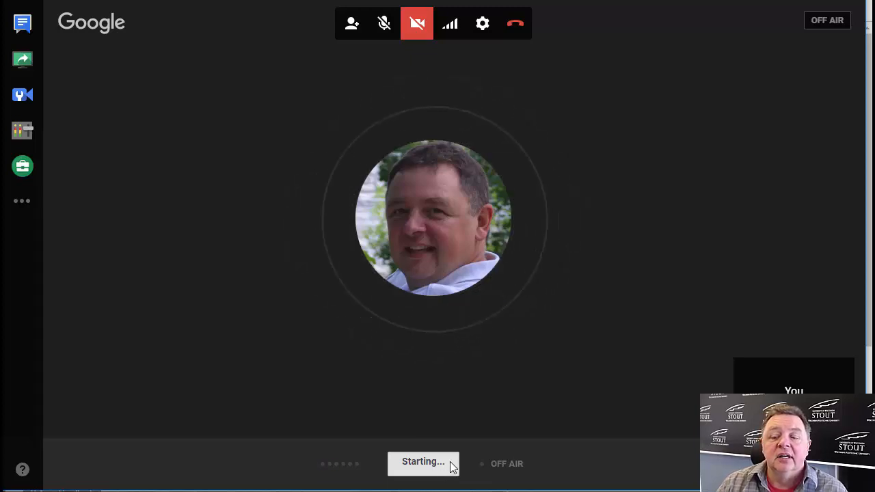
pyautogui.click(423, 461)
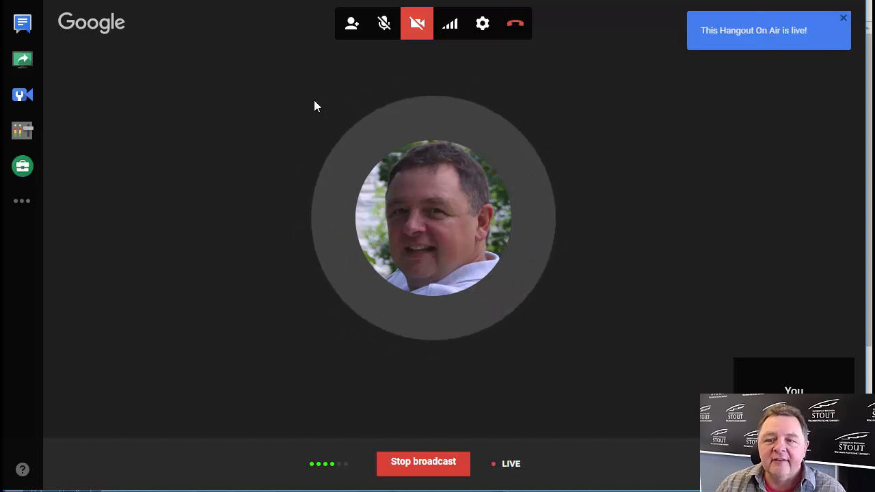
pyautogui.moveTo(239, 149)
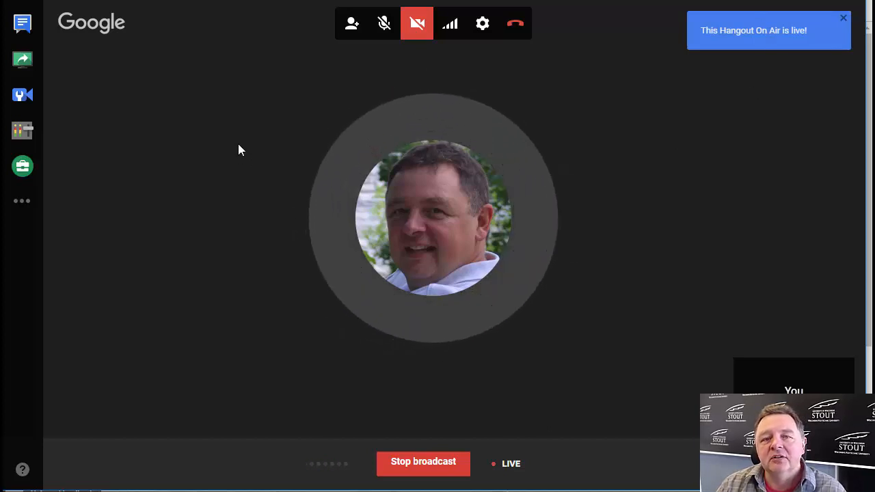
pyautogui.click(843, 17)
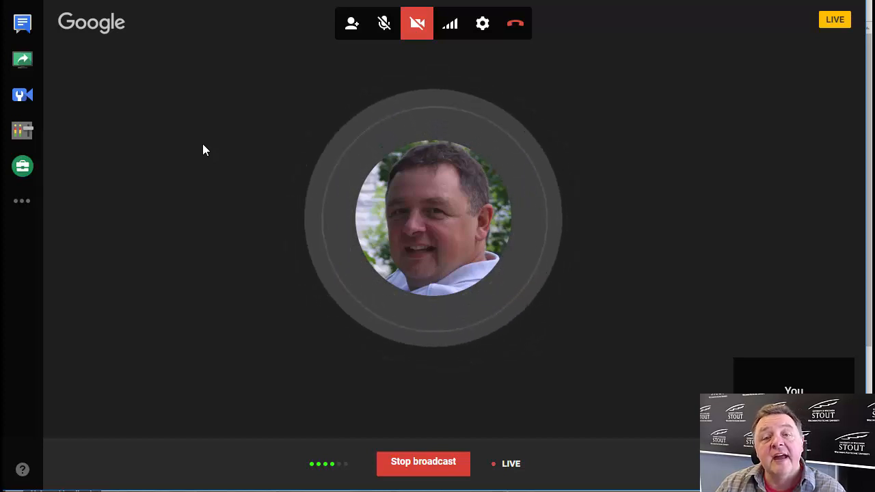
pyautogui.moveTo(115, 313)
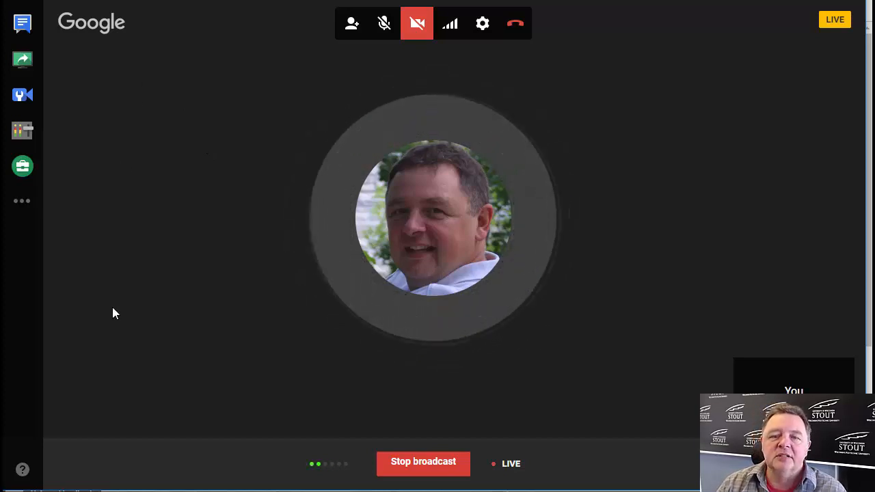
pyautogui.moveTo(22, 60)
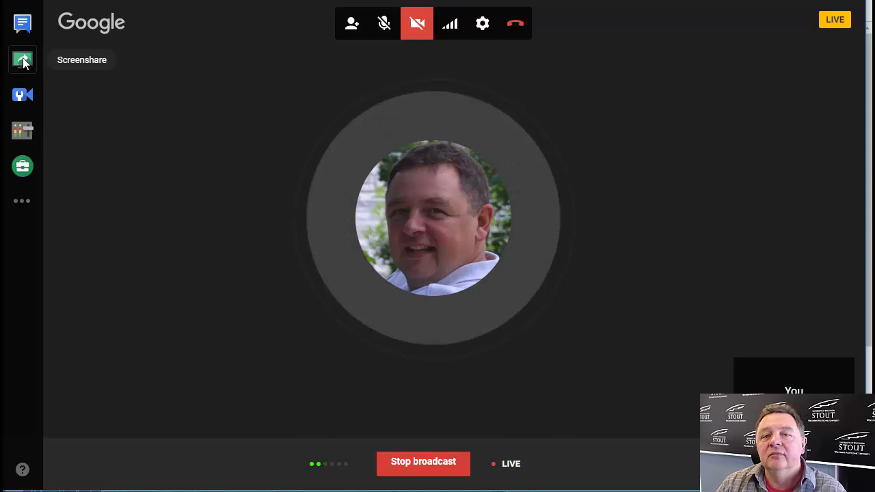
# Screenshare the Document3 - Word window to the live audience, then stop sharing
pyautogui.click(22, 60)
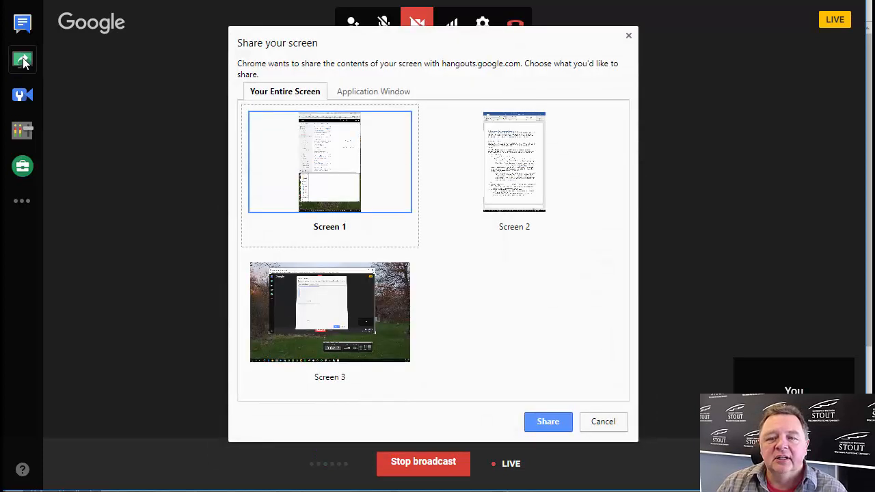
pyautogui.click(514, 162)
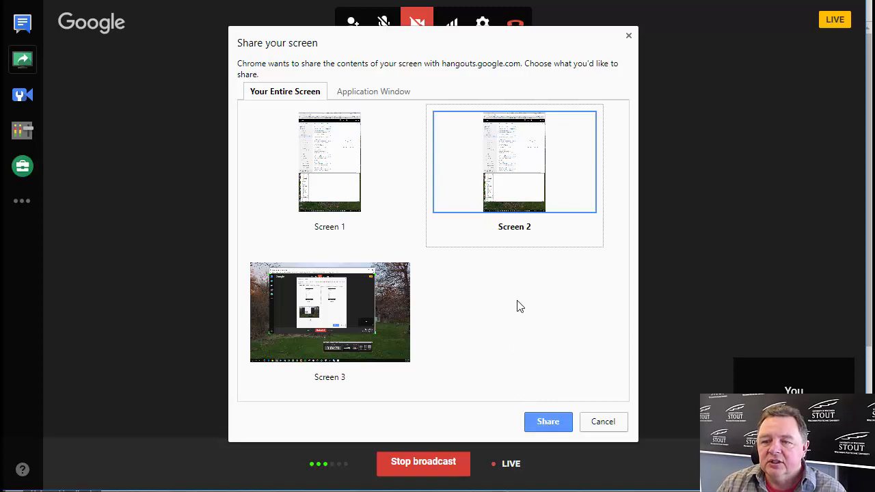
pyautogui.click(373, 91)
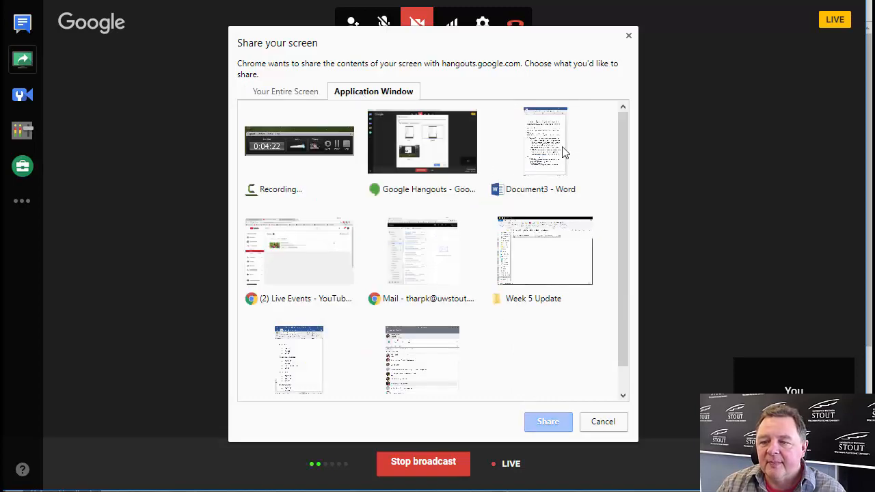
pyautogui.click(547, 421)
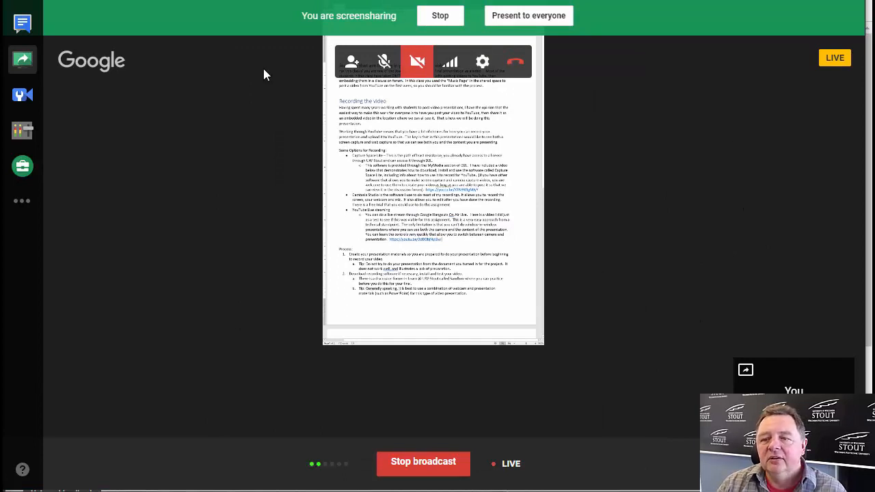
pyautogui.click(440, 15)
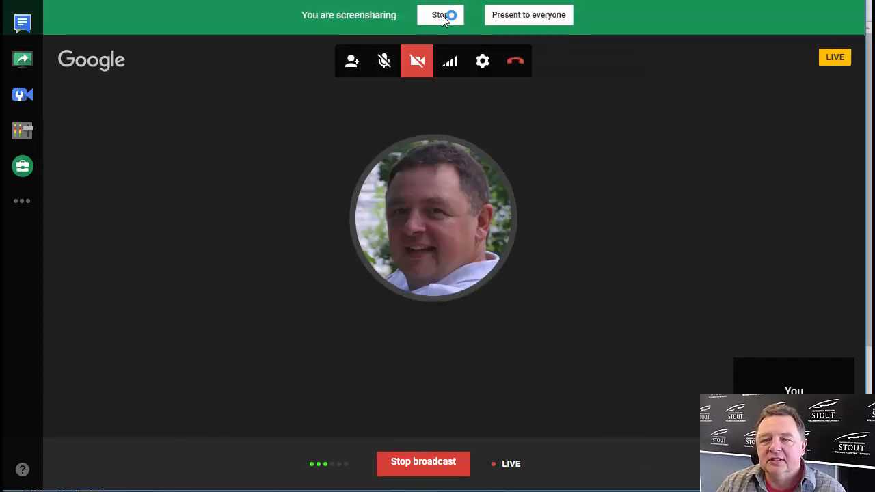
pyautogui.click(440, 14)
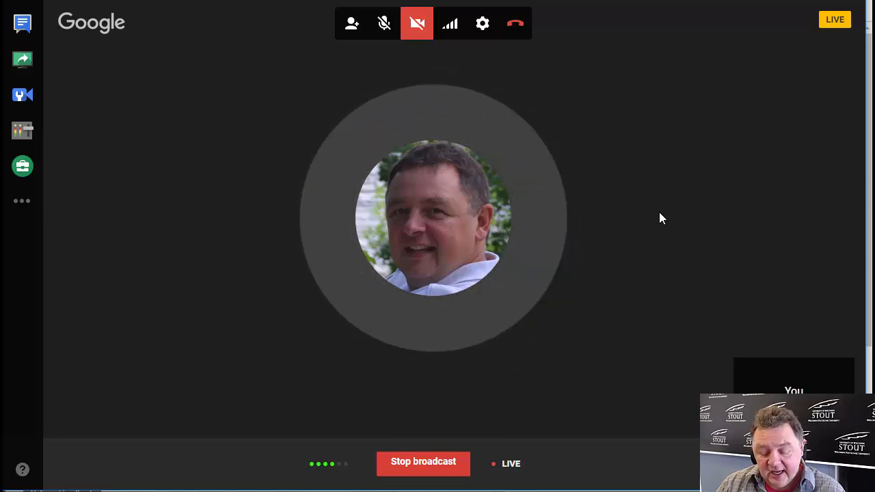
pyautogui.moveTo(622, 170)
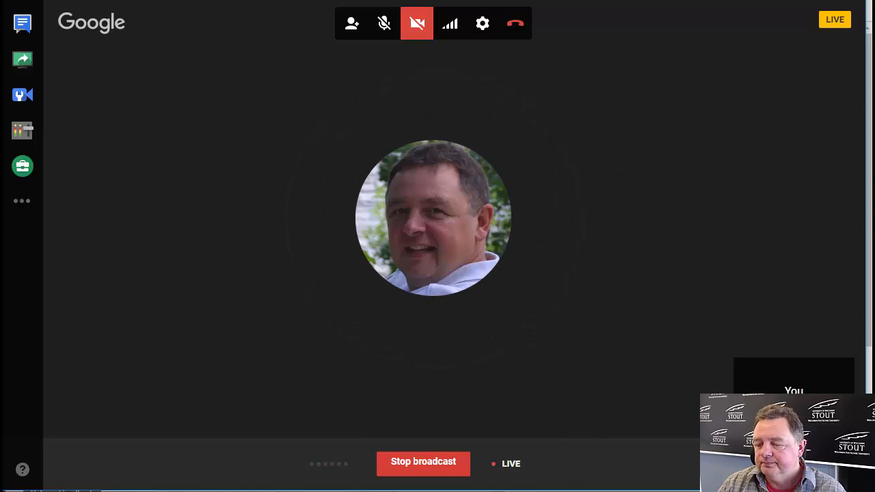
# Stop the live Hangouts On Air broadcast
pyautogui.click(422, 463)
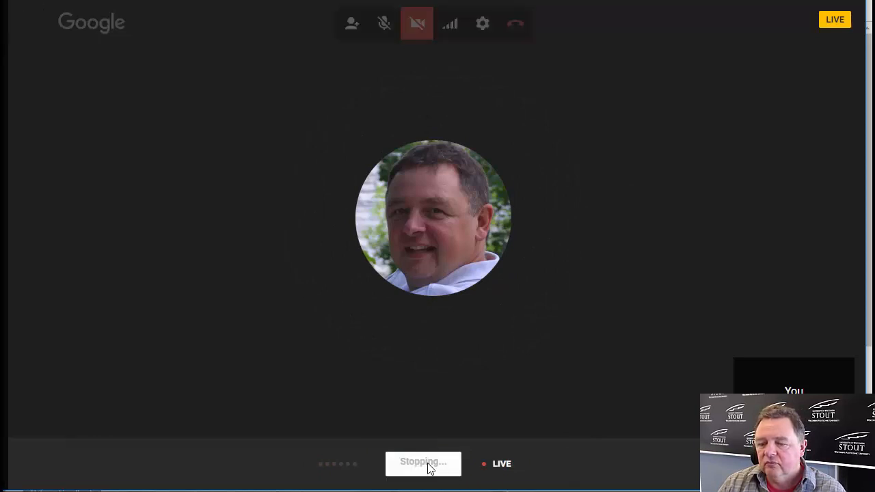
pyautogui.click(423, 464)
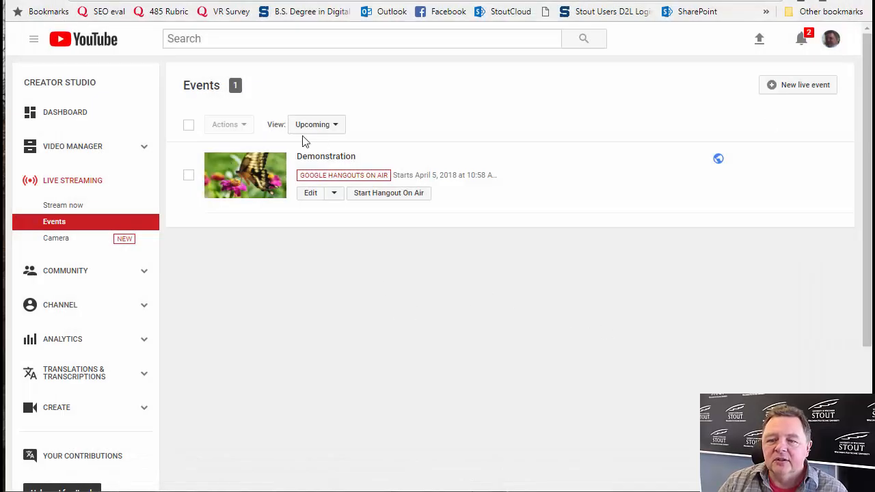
pyautogui.moveTo(285, 179)
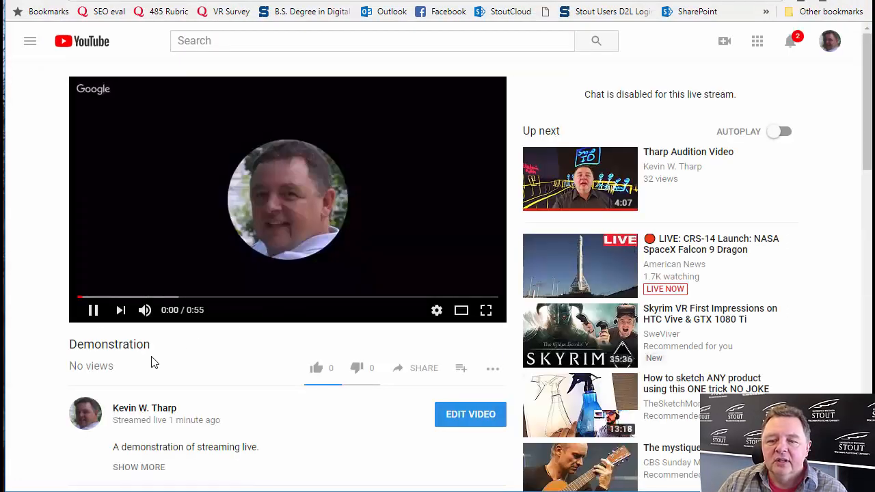
# Pause the recording, display its share link and embed code, then close the embed panel
pyautogui.click(92, 310)
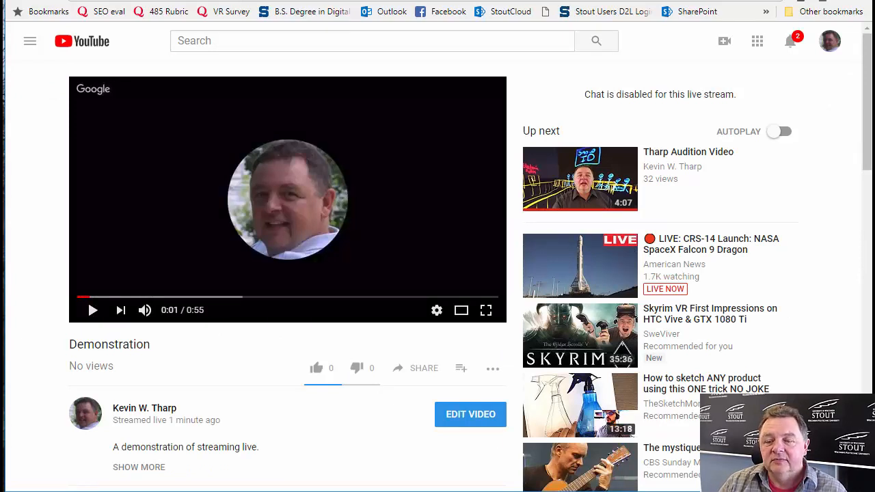
pyautogui.click(423, 368)
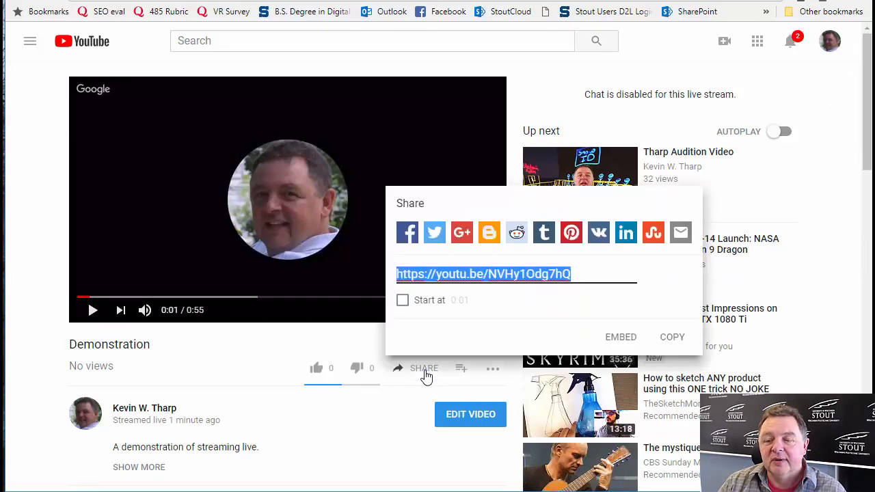
pyautogui.moveTo(634, 347)
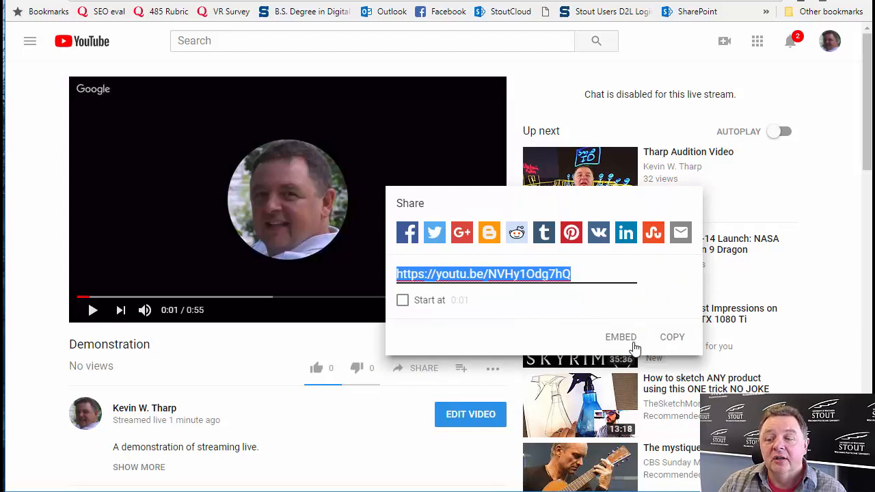
pyautogui.click(620, 337)
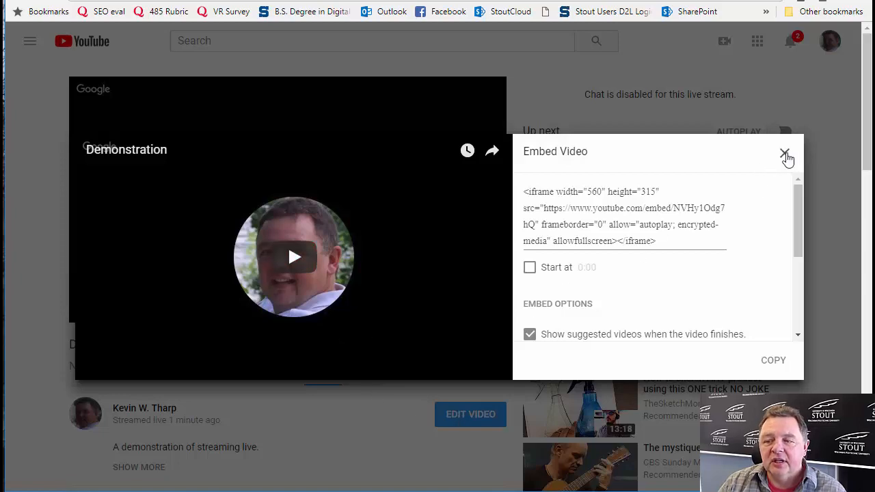
pyautogui.click(785, 151)
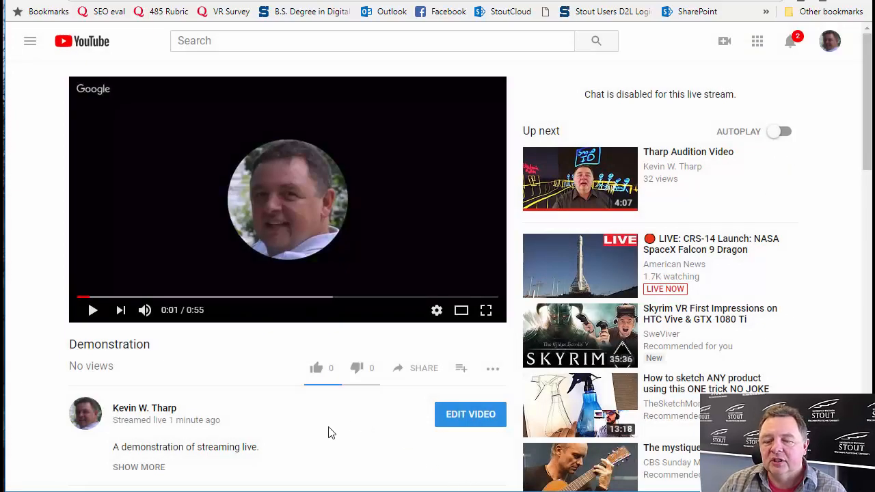